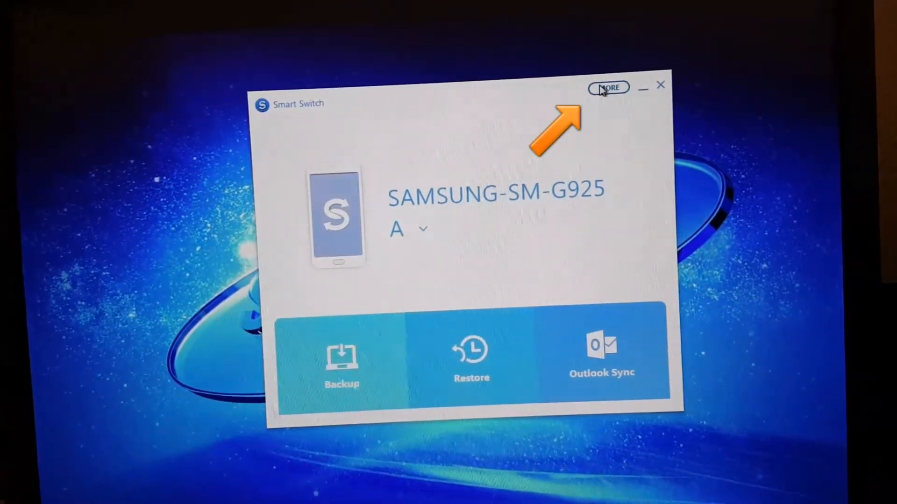
Step: Reach Preferences via MORE, showing the backup folder location and existing backups
click(609, 88)
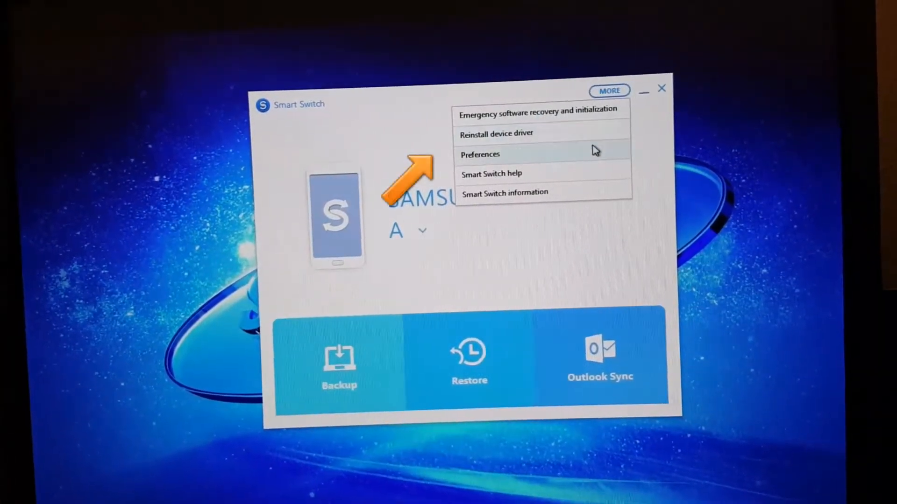
click(479, 155)
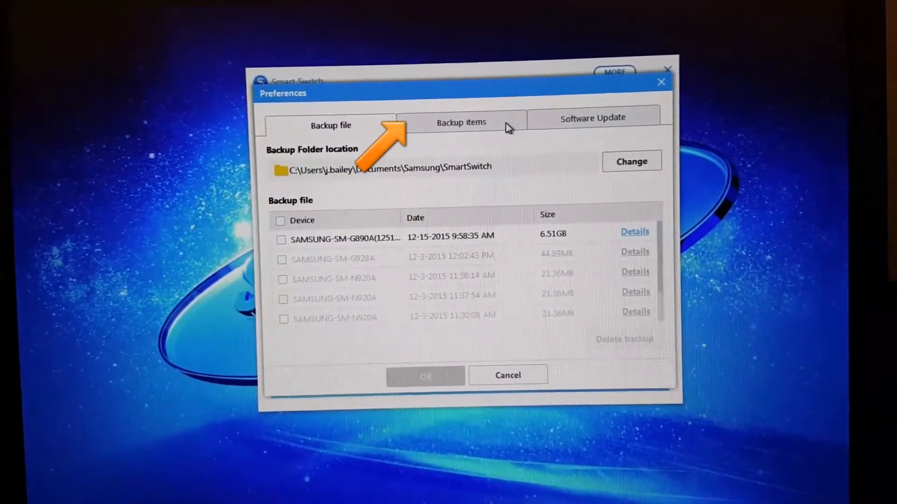
Step: Choose Messages, media and settings as backup items and confirm, backing up 10 items (2.2GB)
click(461, 122)
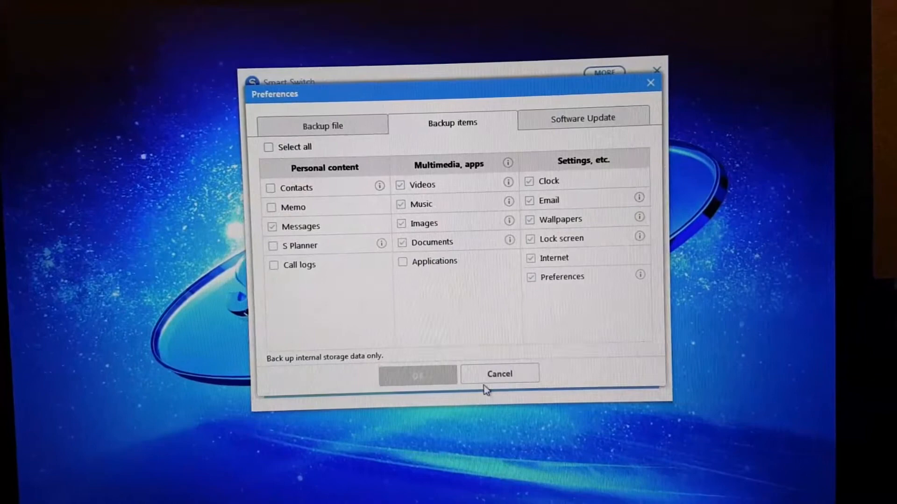
click(499, 374)
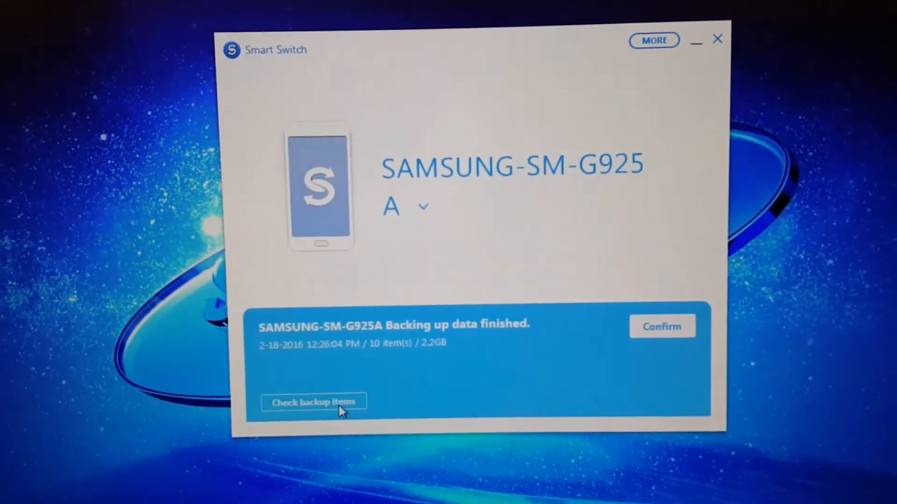
Step: Review the backed-up items, then show the SM-G925A backup folder on the PC
click(316, 402)
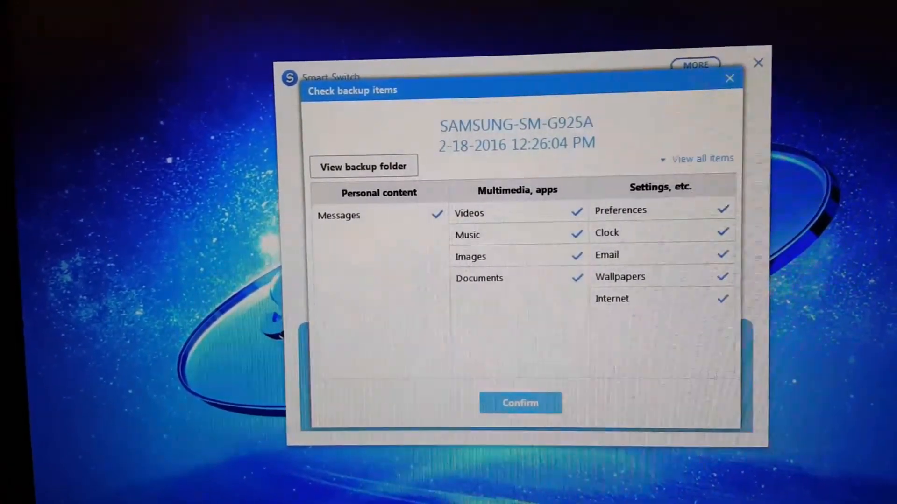
click(363, 167)
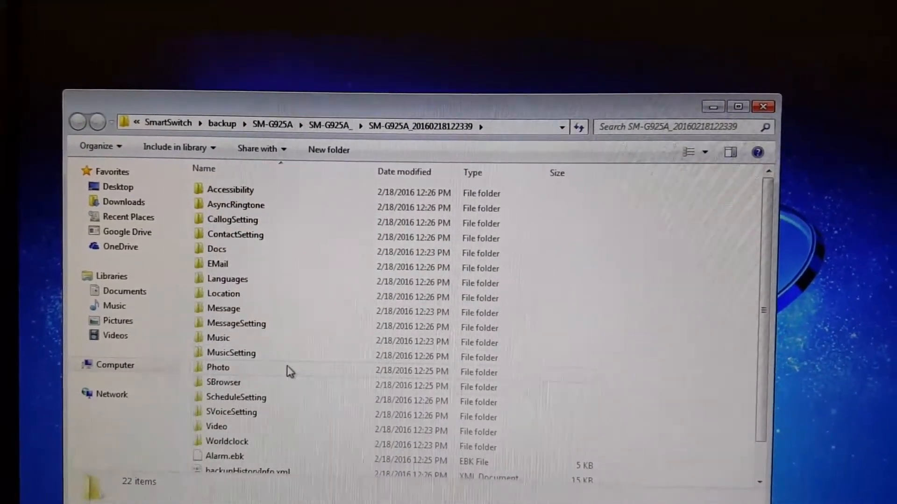
Step: Browse into a subfolder of the SM-G925A backup in Explorer
double_click(218, 368)
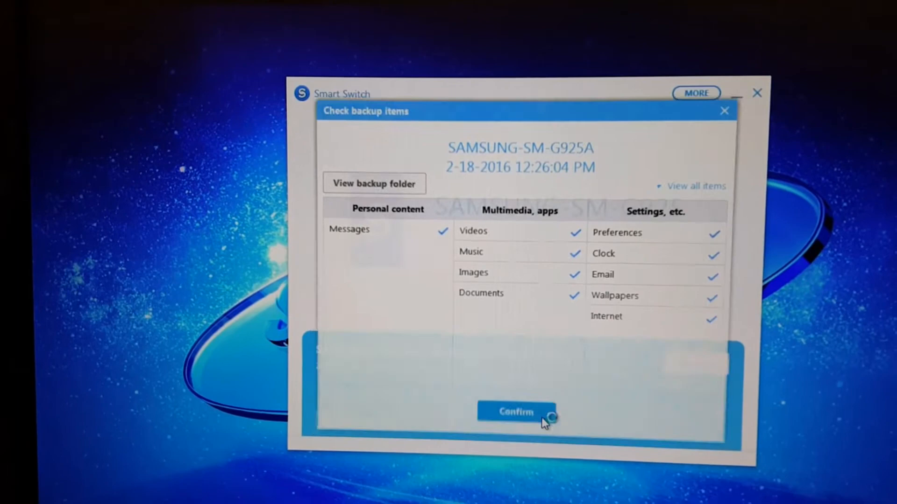
Step: Confirm the items summary and finished banner, then bring up the 2-18-2016 restore prompt
click(516, 413)
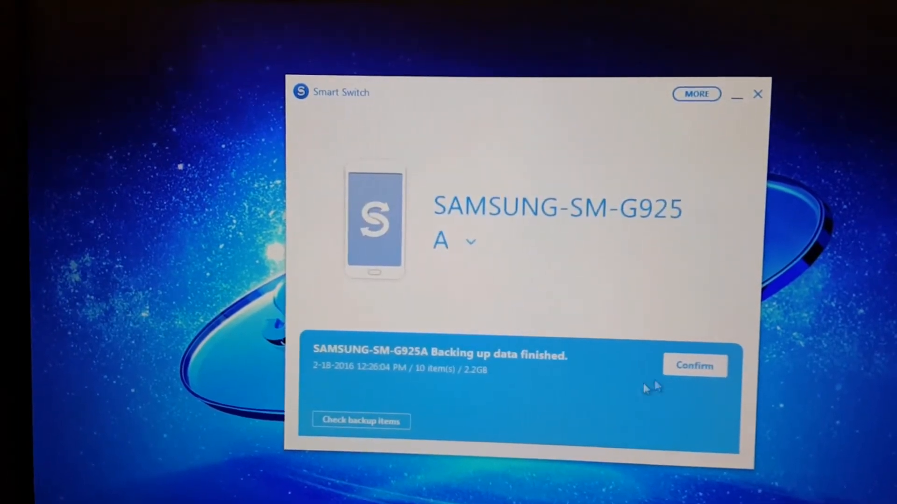
click(695, 366)
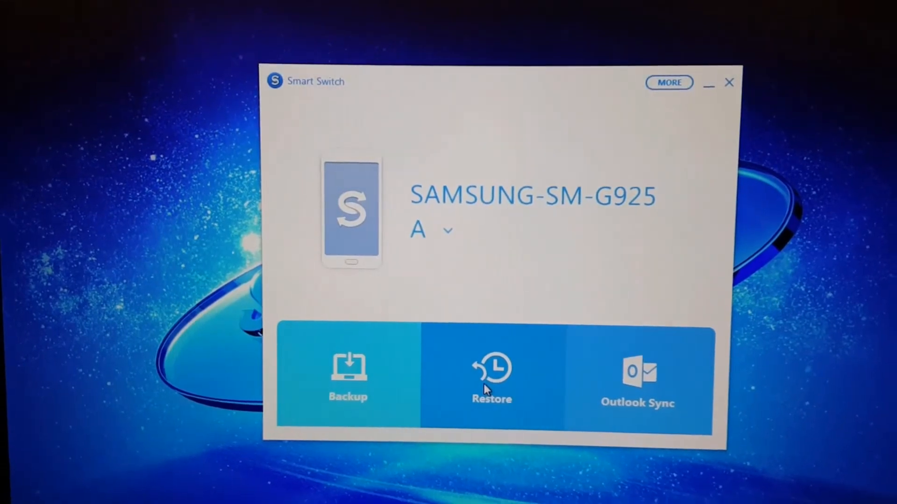
click(491, 377)
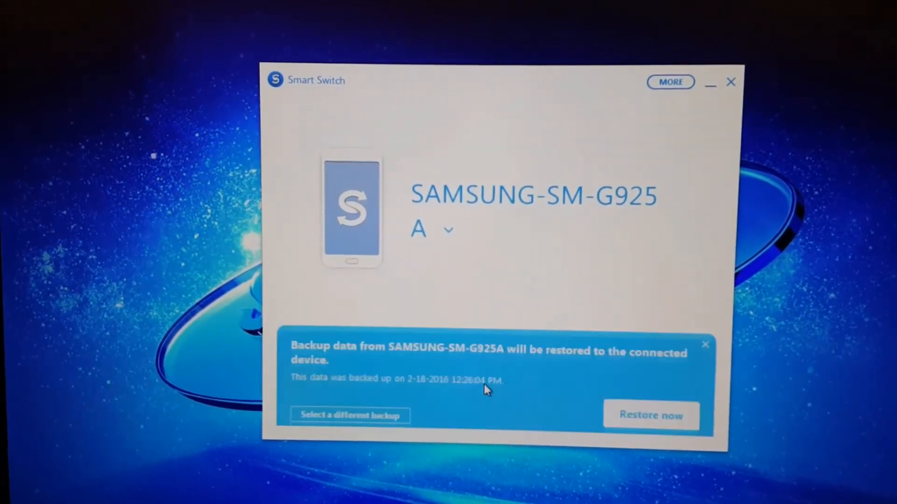